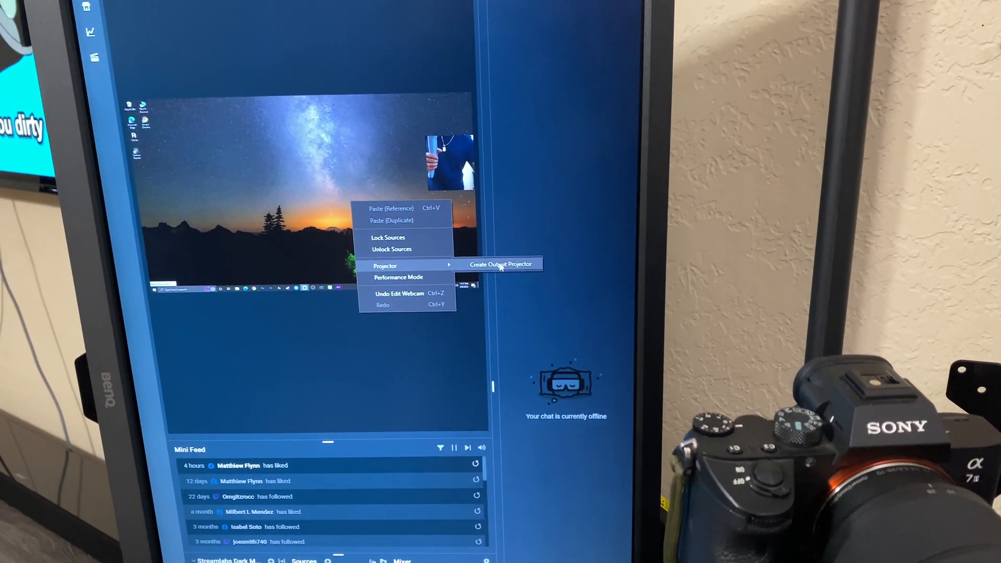
Create an Output Projector window mirroring the scene with desktop capture and webcam.
{"action": "left_click", "coordinate": [500, 264]}
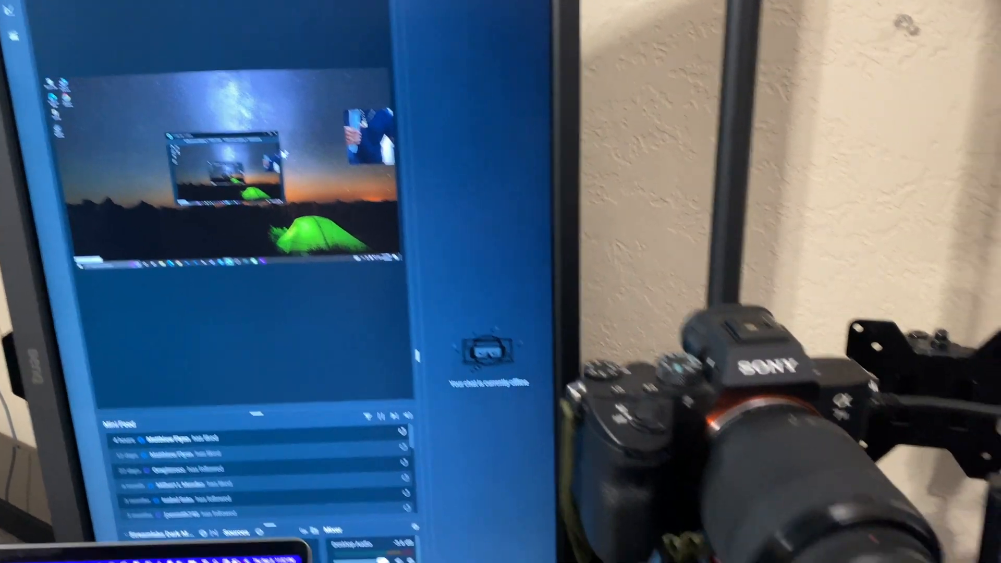